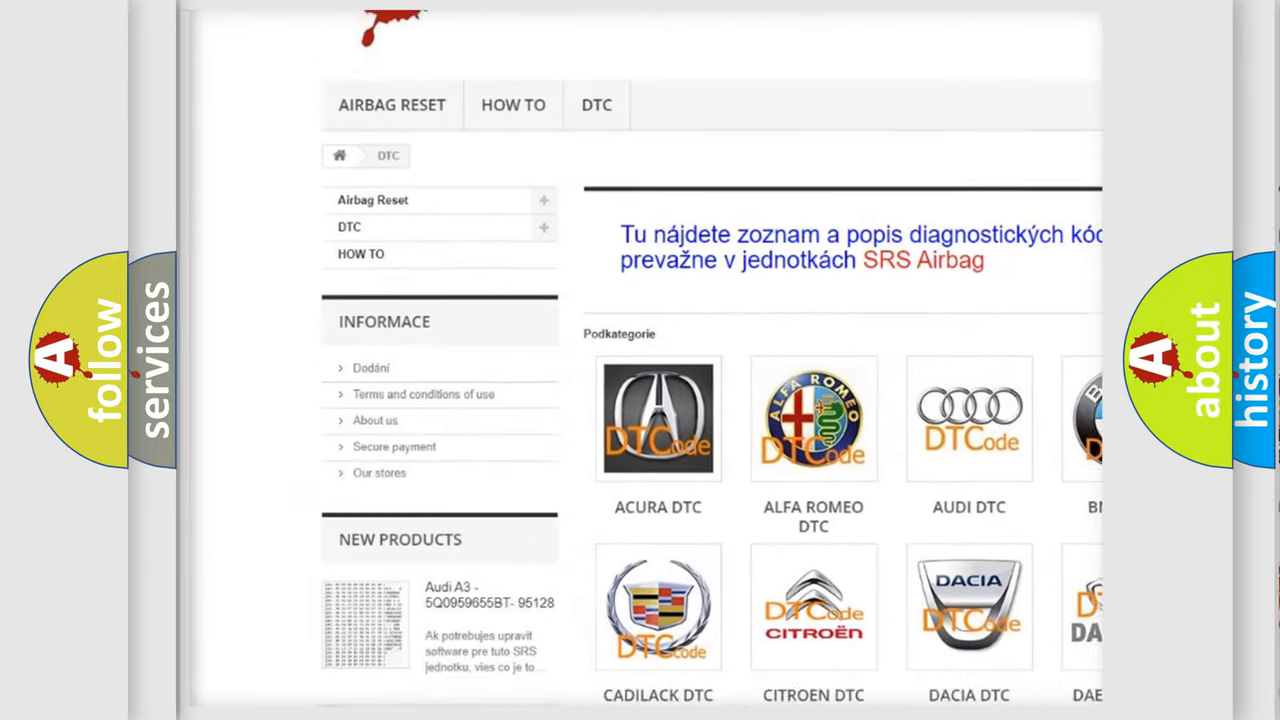
pyautogui.scroll(-3)
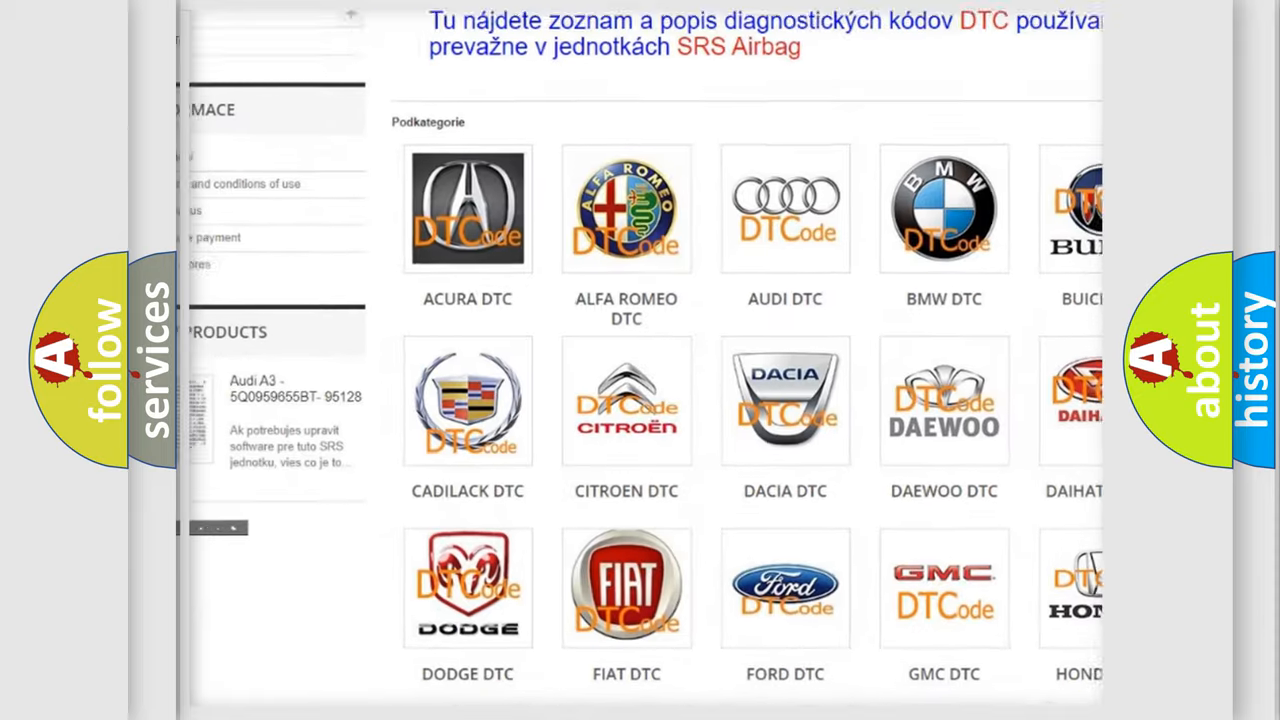
pyautogui.scroll(-3)
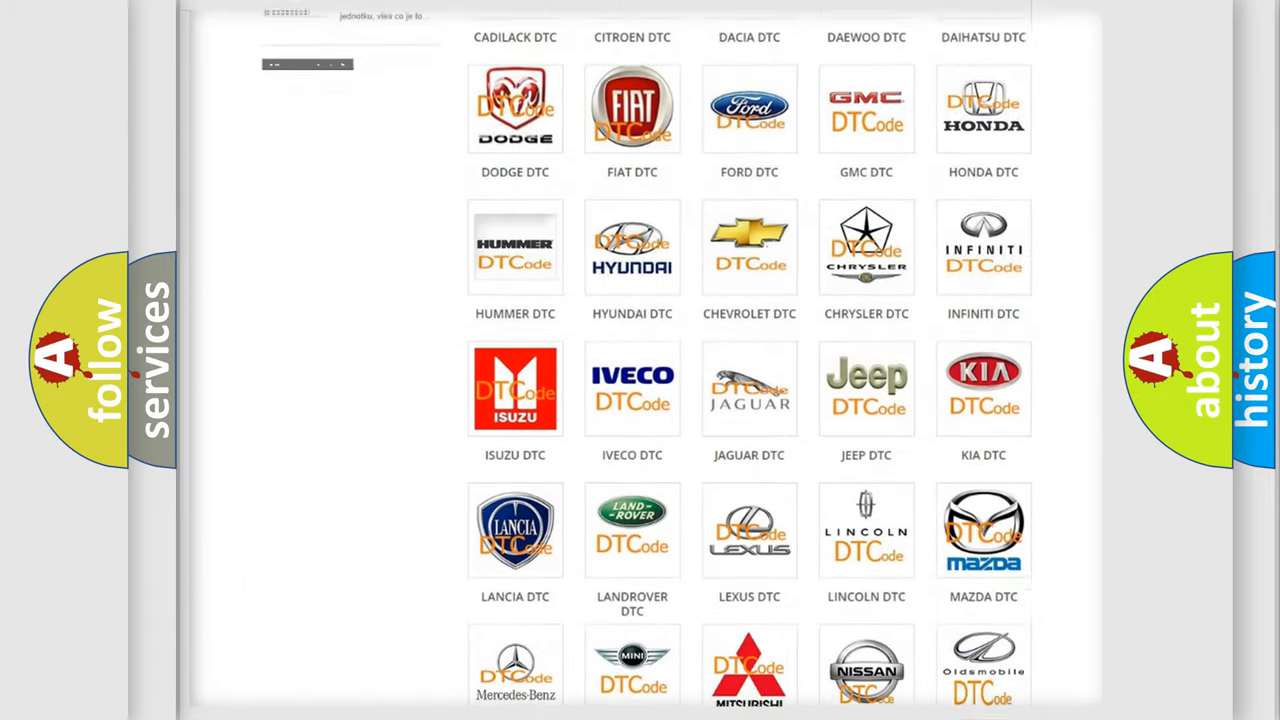
pyautogui.scroll(-3)
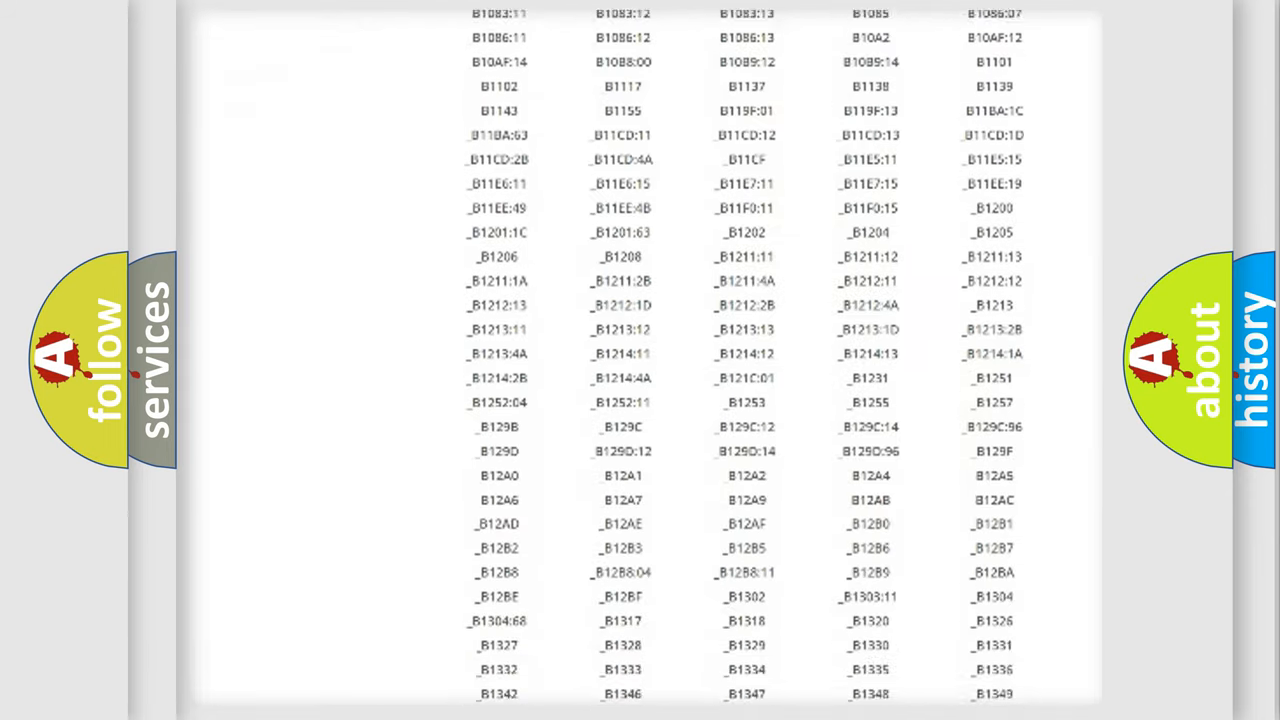
pyautogui.scroll(-3)
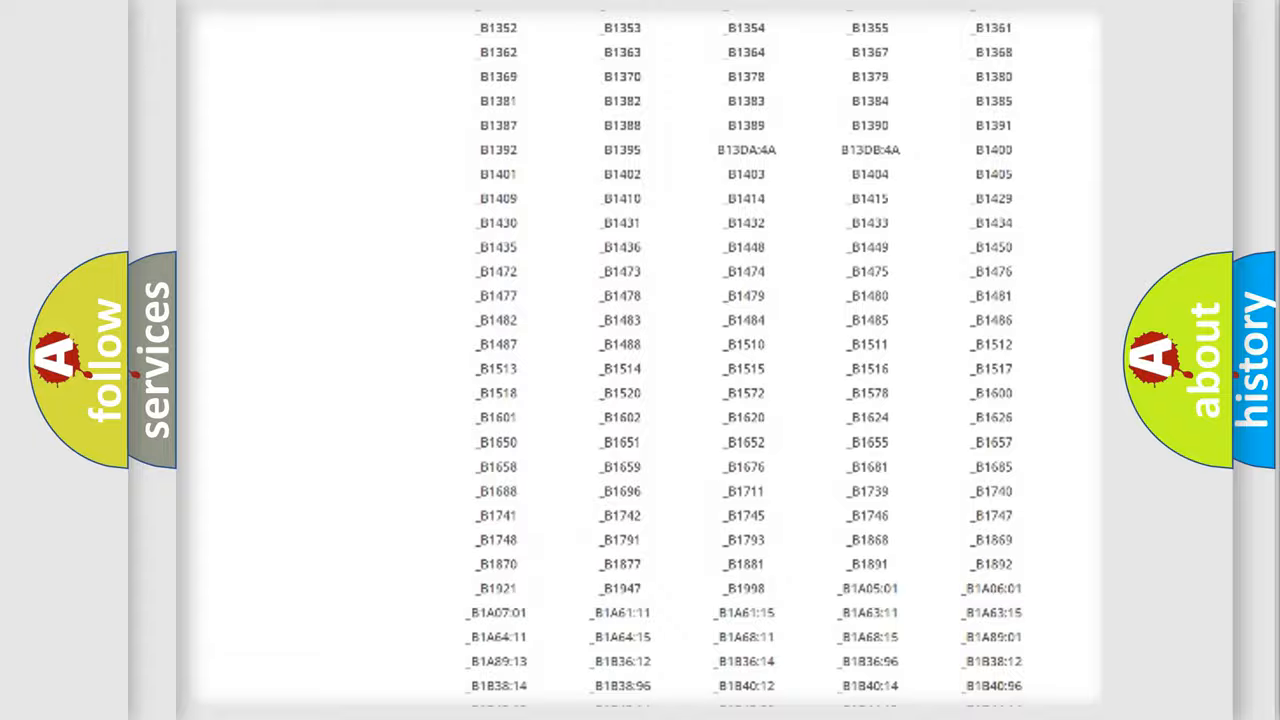